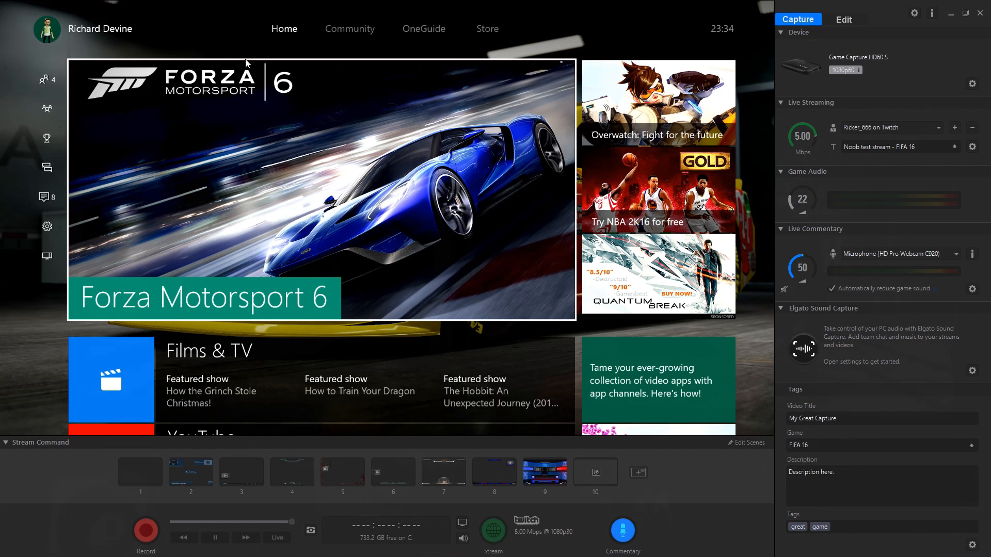
mouse_move(519, 150)
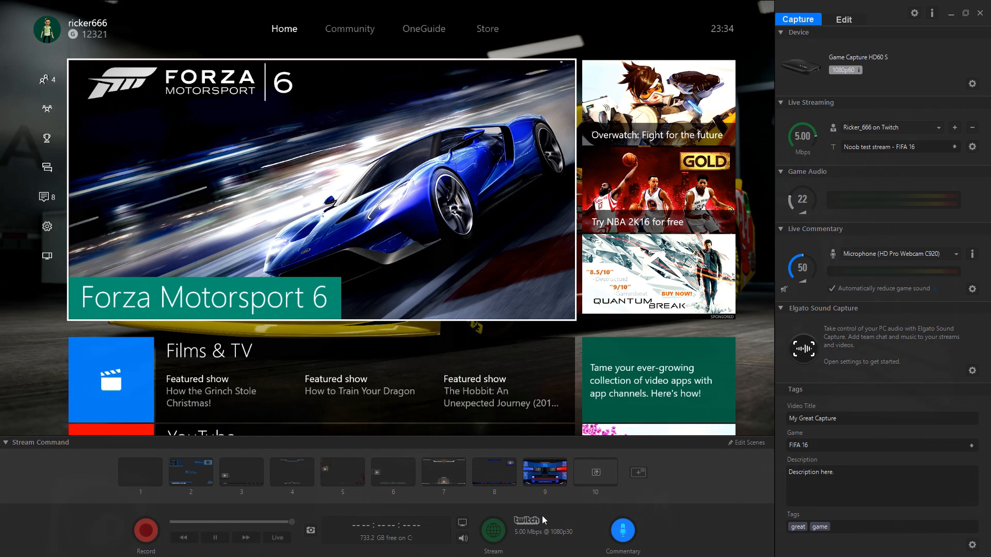
mouse_move(103, 515)
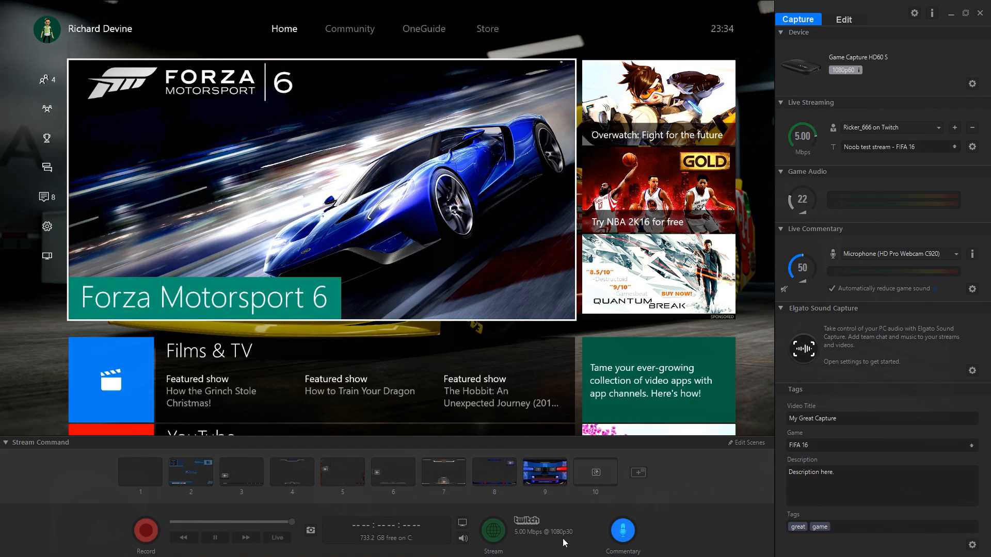
mouse_move(679, 516)
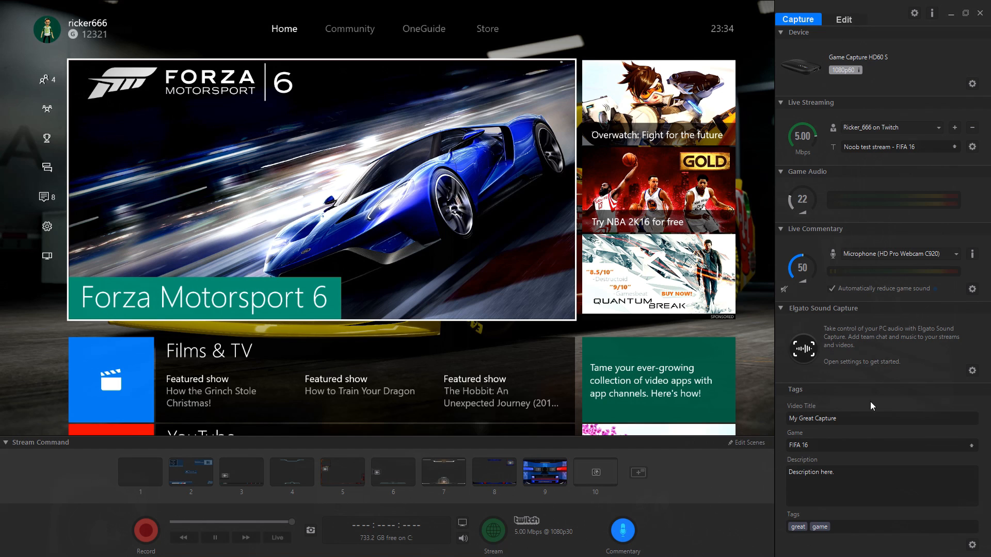
mouse_move(848, 524)
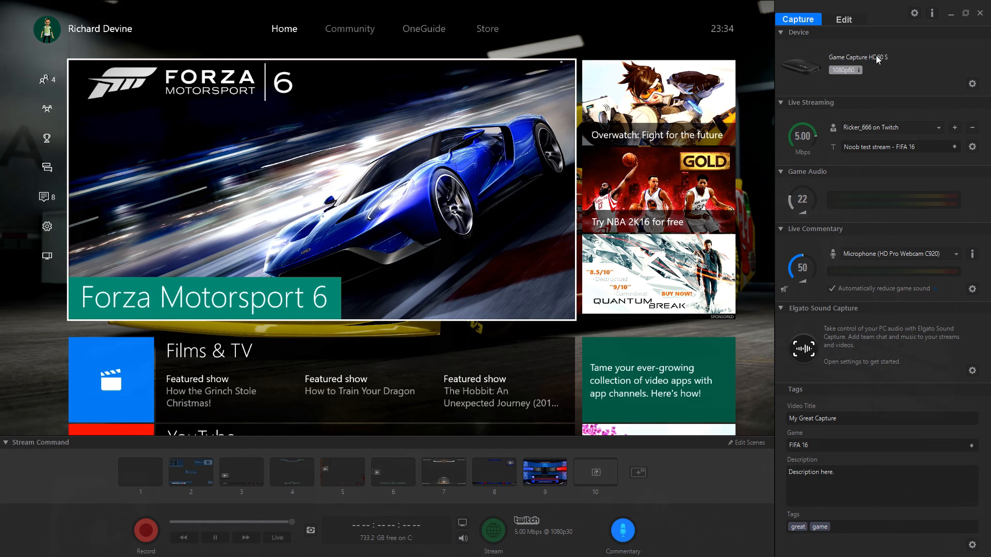
- Review the capture device settings, then set streaming to 7.50 Mbps with game audio 37 and commentary 45
left_click(973, 82)
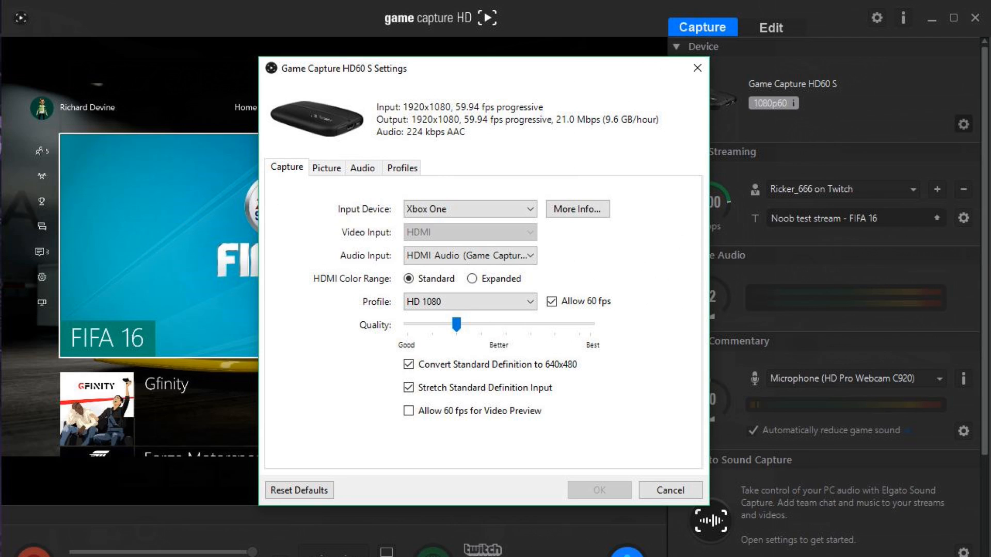
left_click(669, 489)
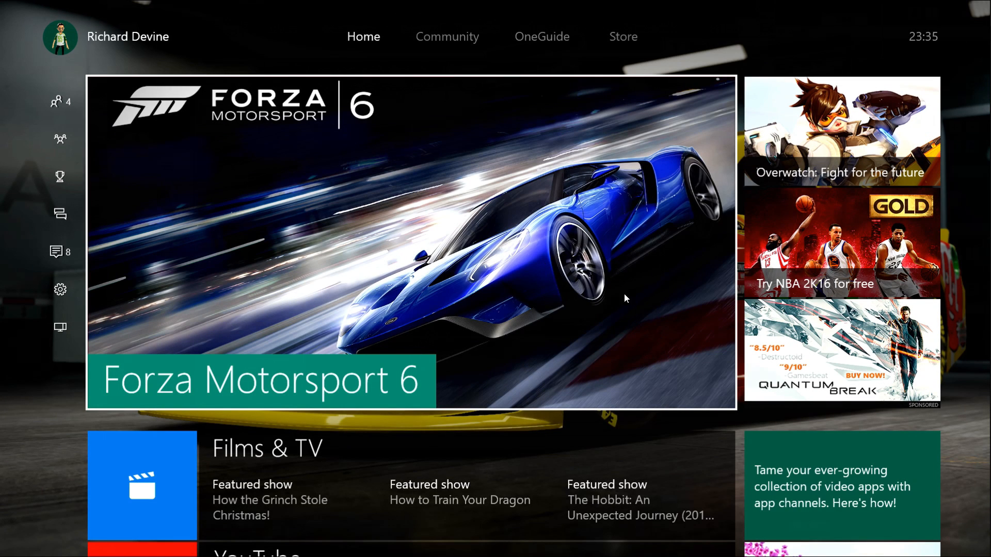
mouse_move(393, 193)
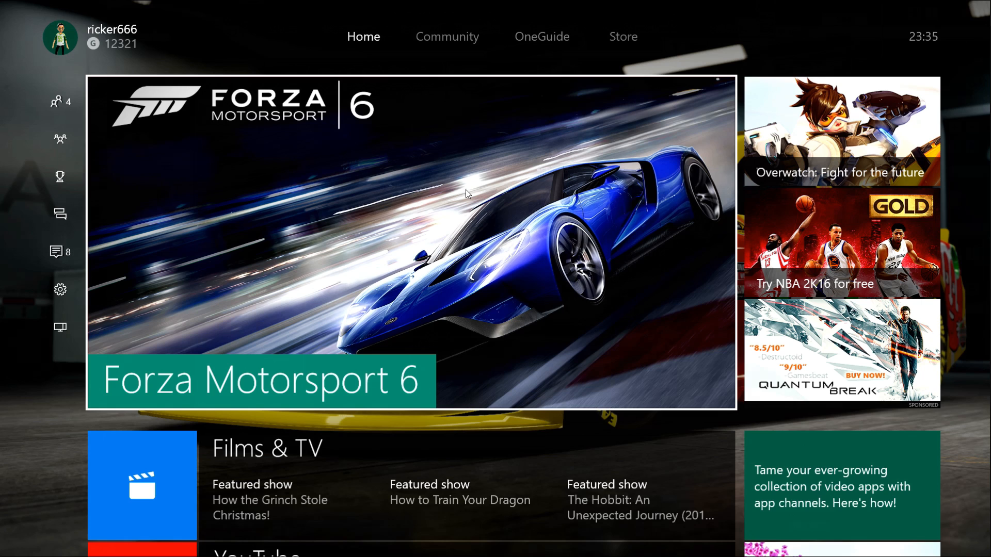
mouse_move(415, 198)
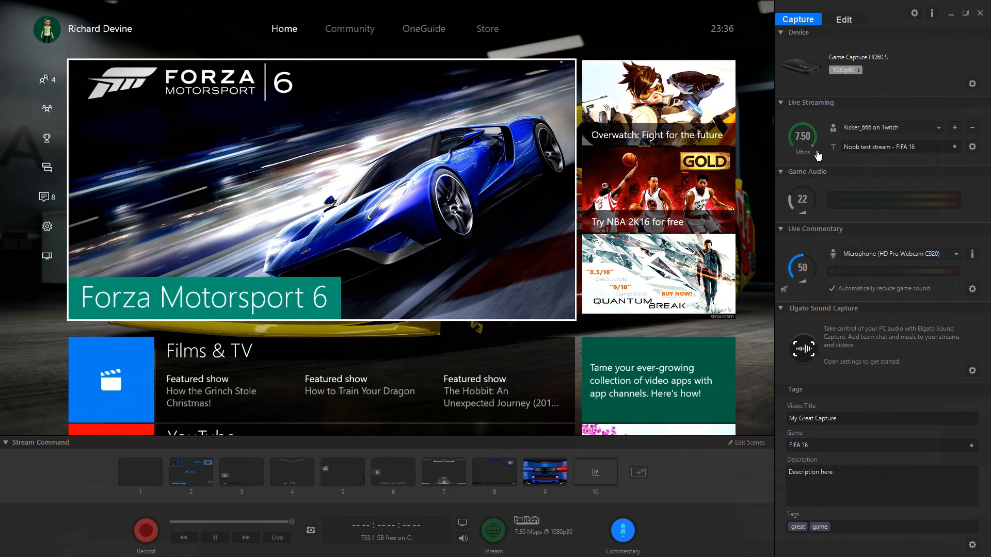
mouse_move(809, 171)
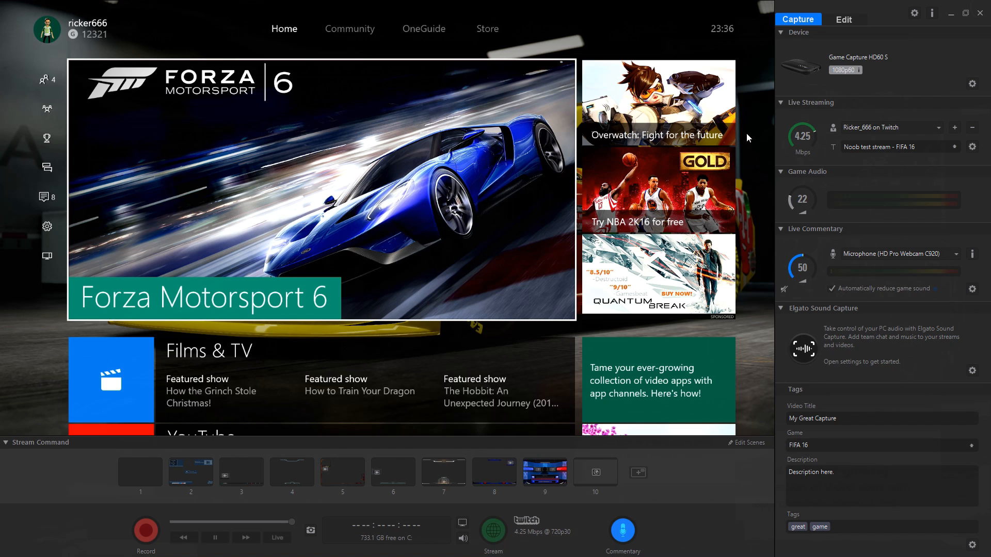
left_click(139, 471)
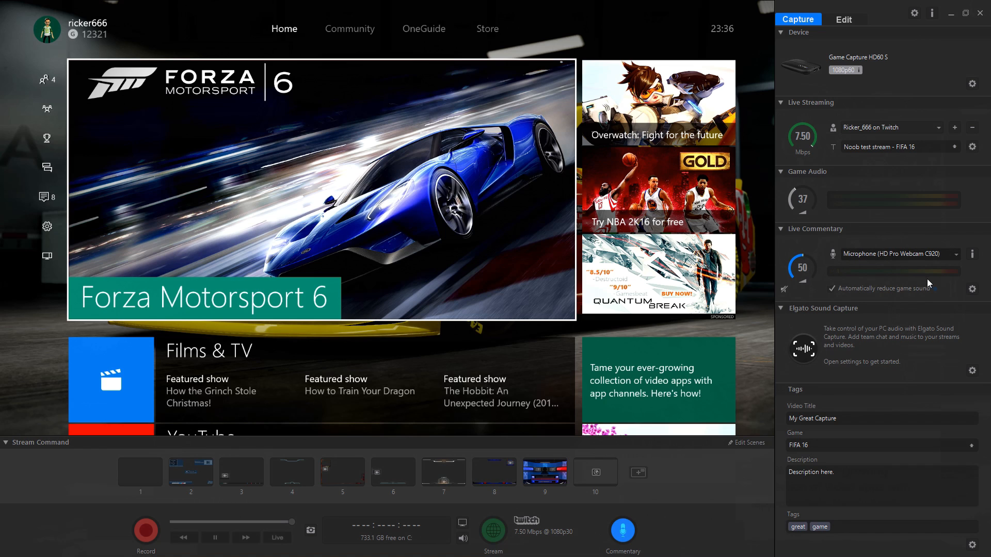
mouse_move(886, 247)
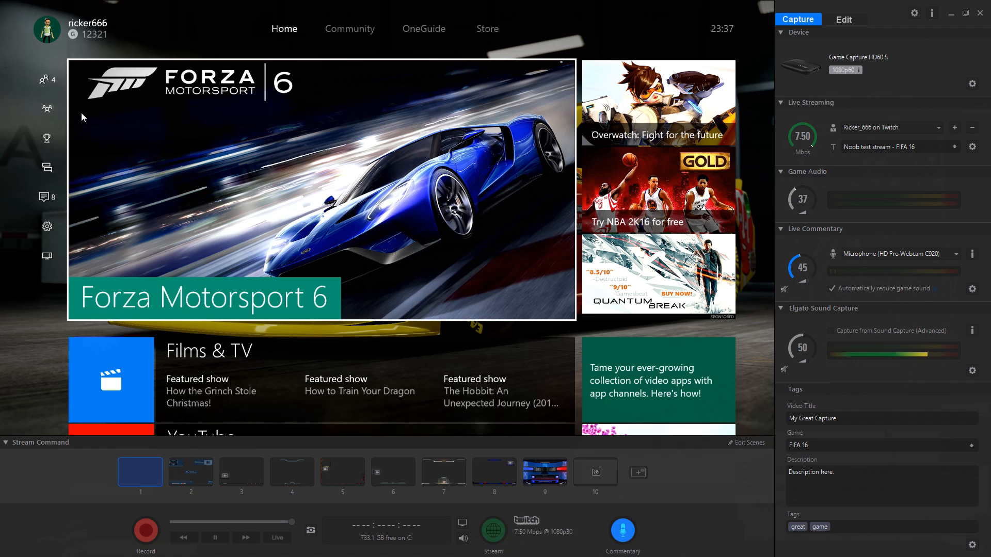
- Switch to the overlay graphics scene 2 and news studio scene 9, then back to plain gameplay scene 1
left_click(190, 471)
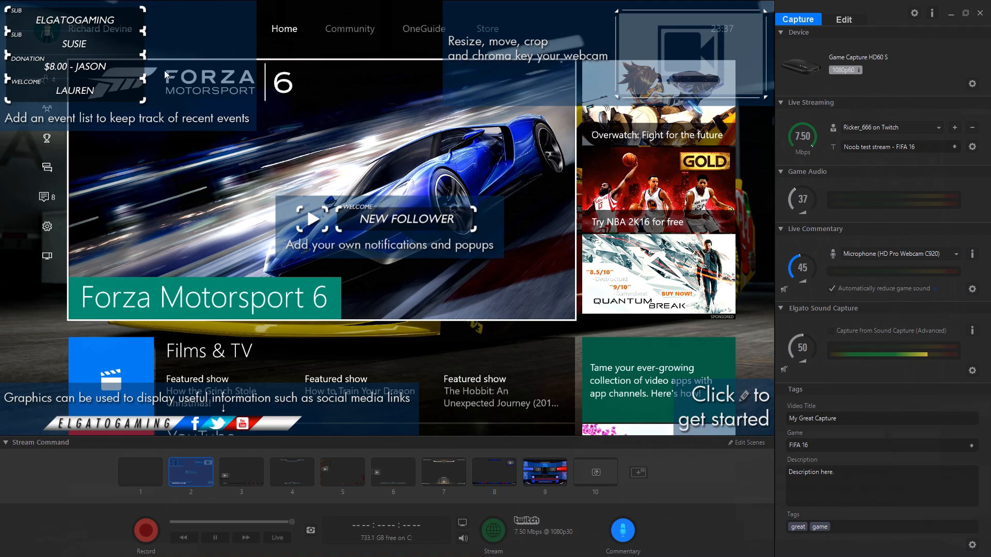
left_click(291, 471)
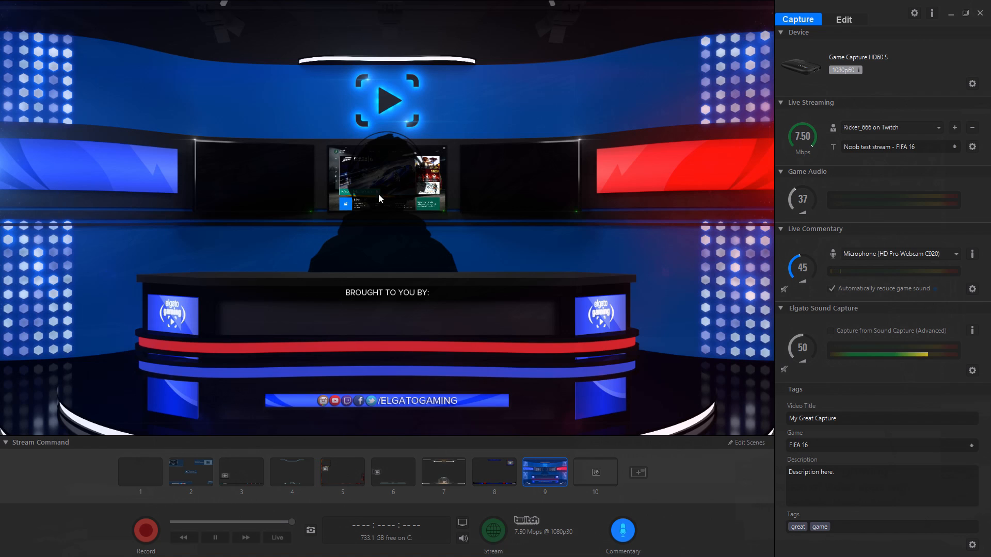
mouse_move(303, 232)
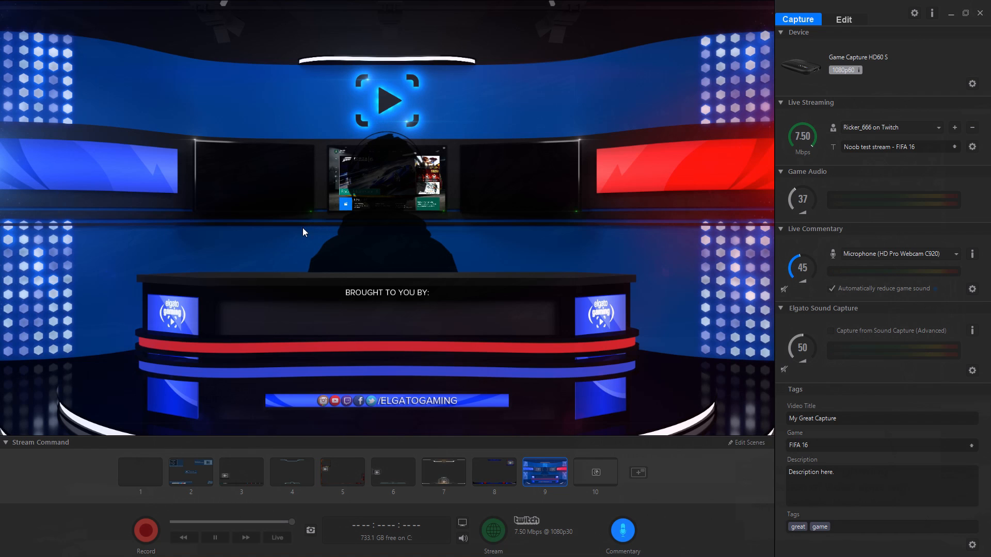
mouse_move(536, 387)
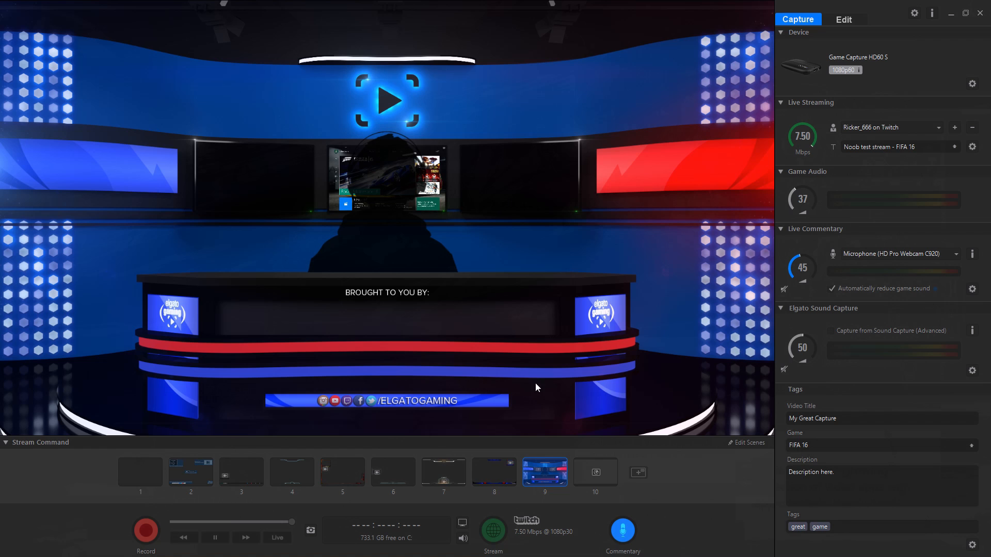
left_click(139, 471)
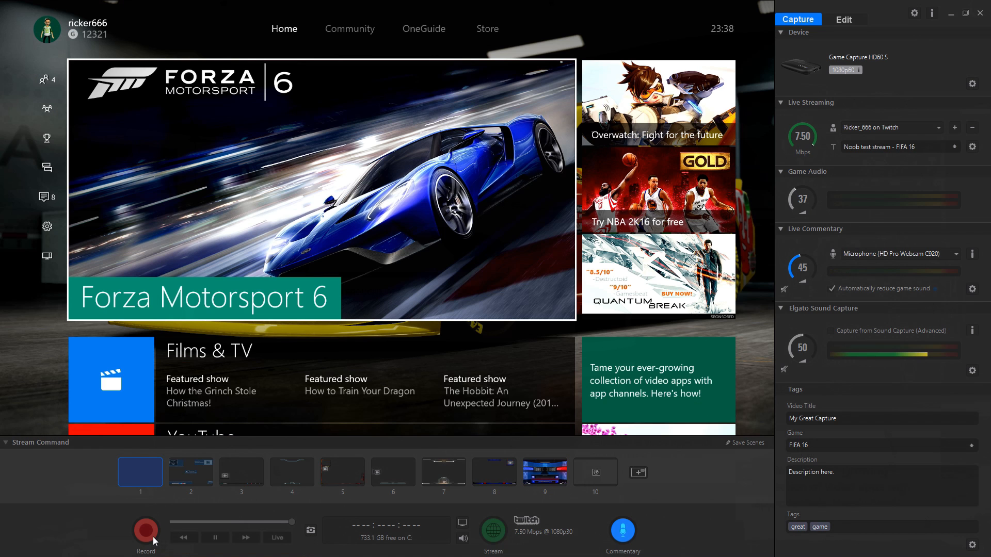
- Start recording the gameplay and disable the live preview so capture continues in the background
left_click(145, 530)
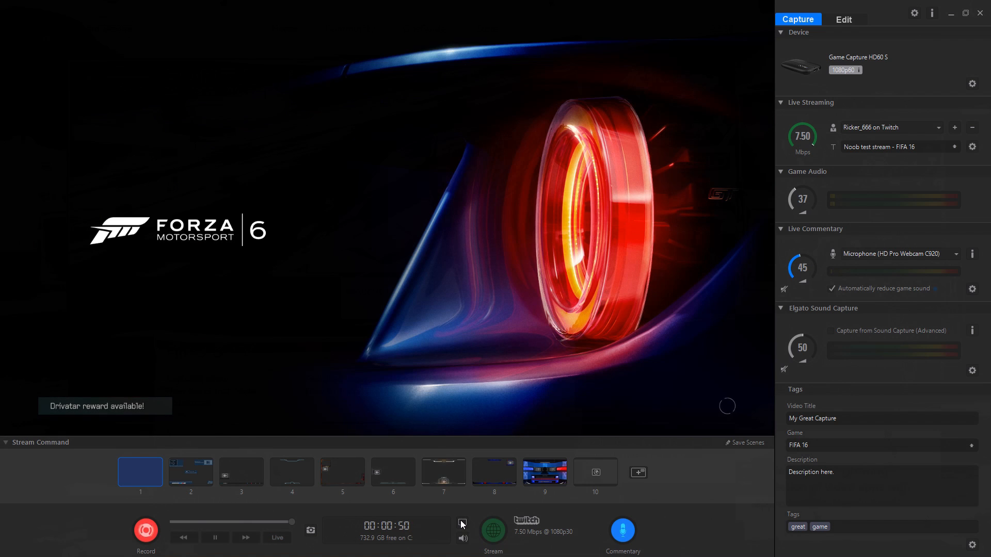
left_click(462, 525)
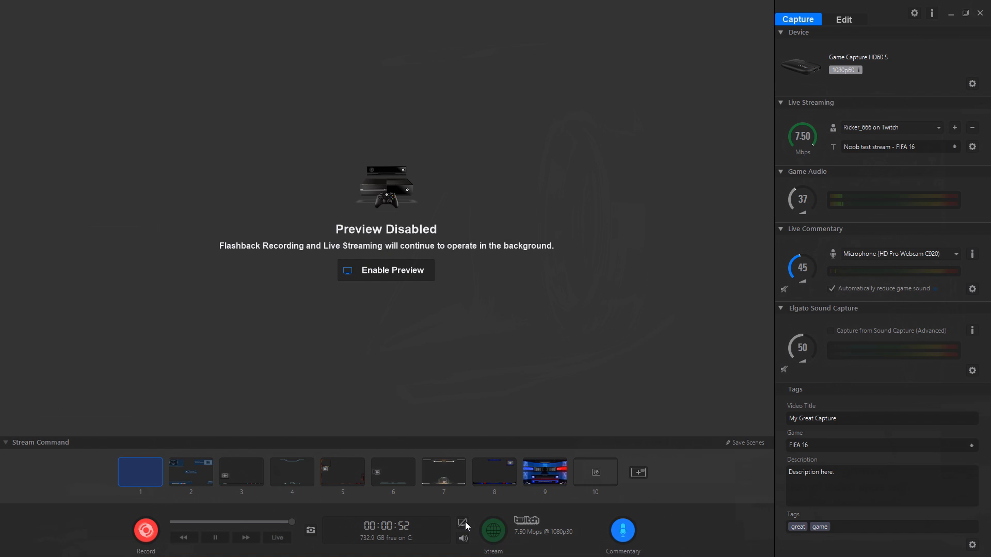
mouse_move(268, 294)
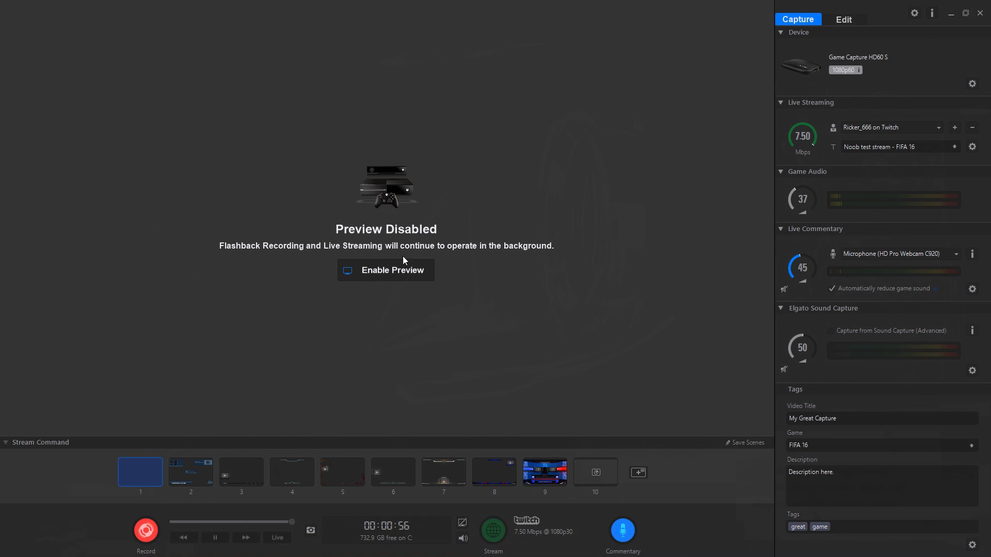
left_click(385, 269)
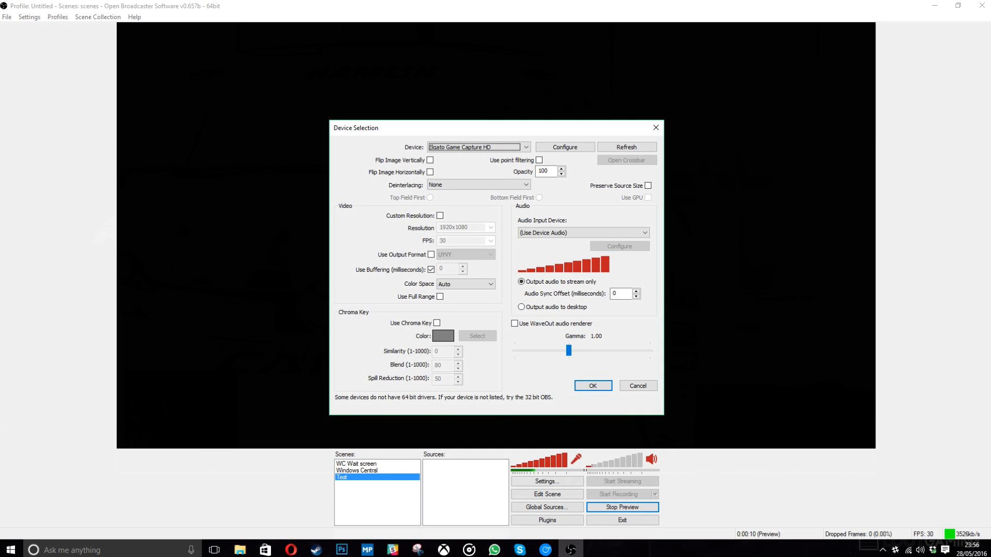
- Confirm Elgato Game Capture HD as the HD60S source for the Test scene
left_click(591, 385)
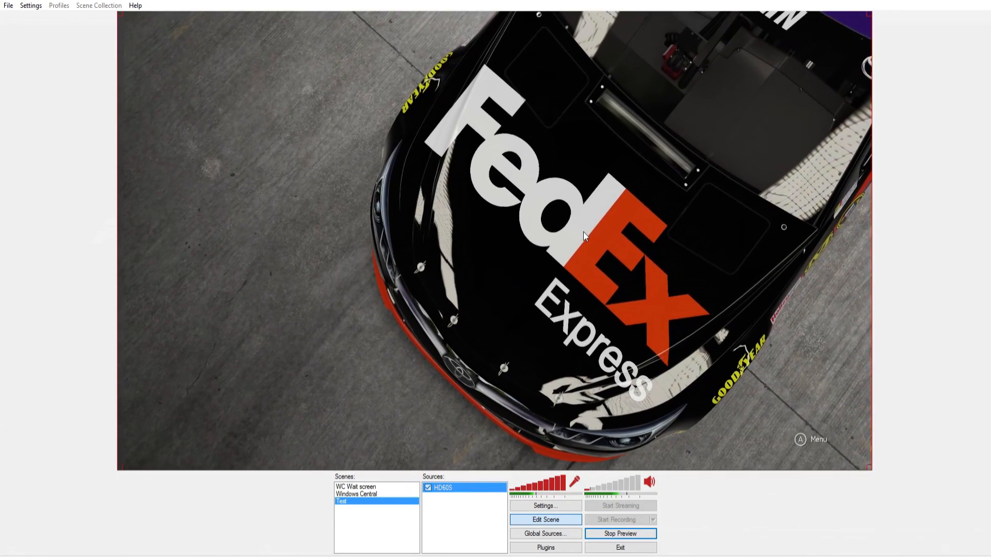